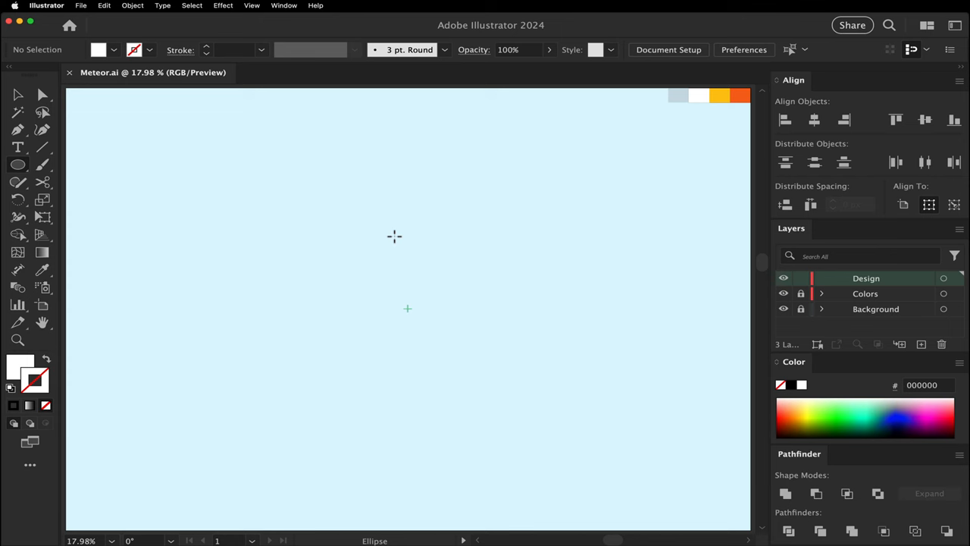
# Switch to the Ellipse Tool from the shape flyout to draw the white circle
pyautogui.click(18, 165)
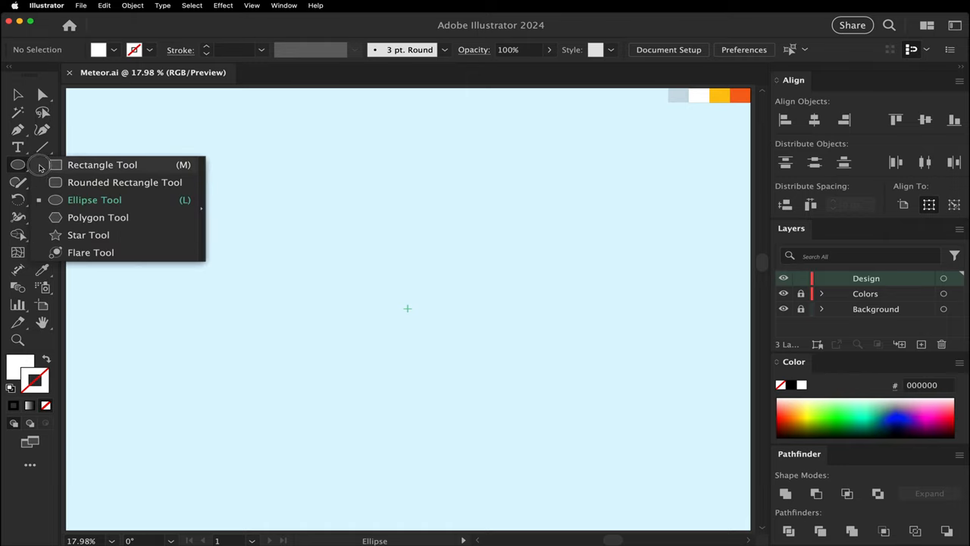
pyautogui.click(94, 199)
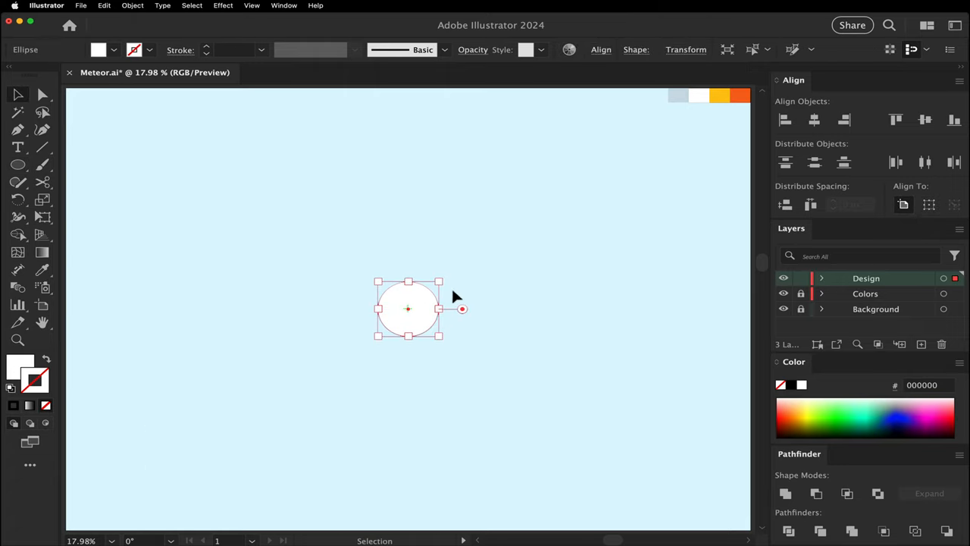
# Move the white circle toward the left of the artboard
pyautogui.moveTo(408, 309); pyautogui.dragTo(163, 308)
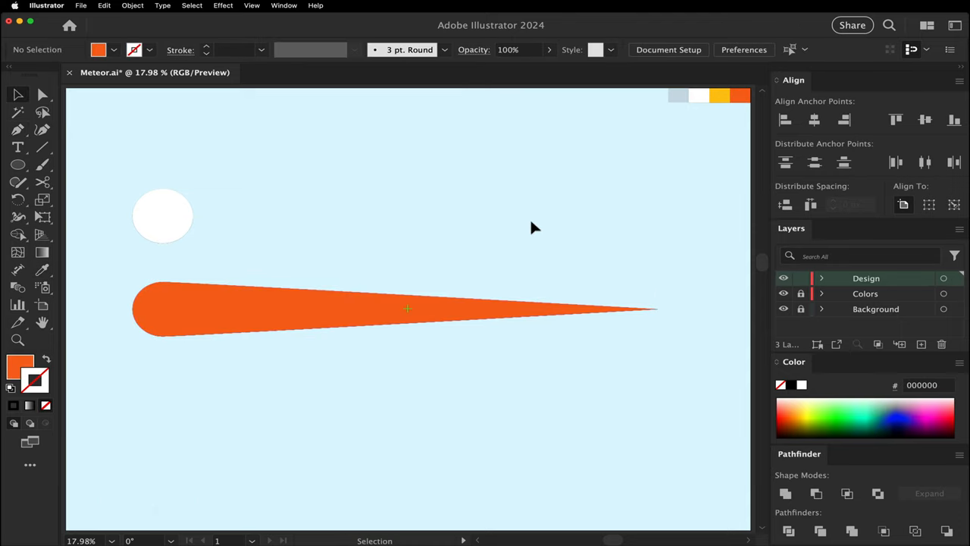
# Copy the orange tail and shrink the pasted copy proportionally for a yellow inner tail
pyautogui.press('cmd+c')
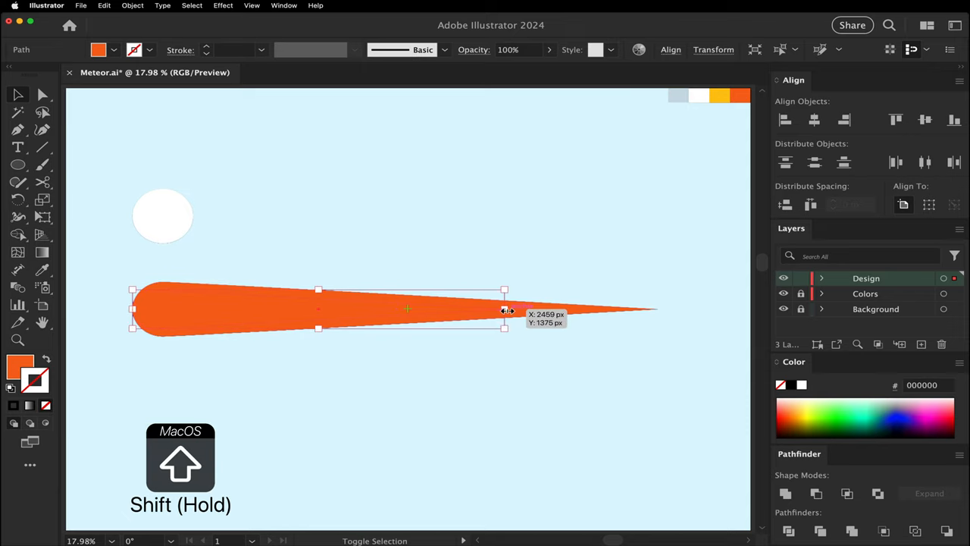
pyautogui.press('i')
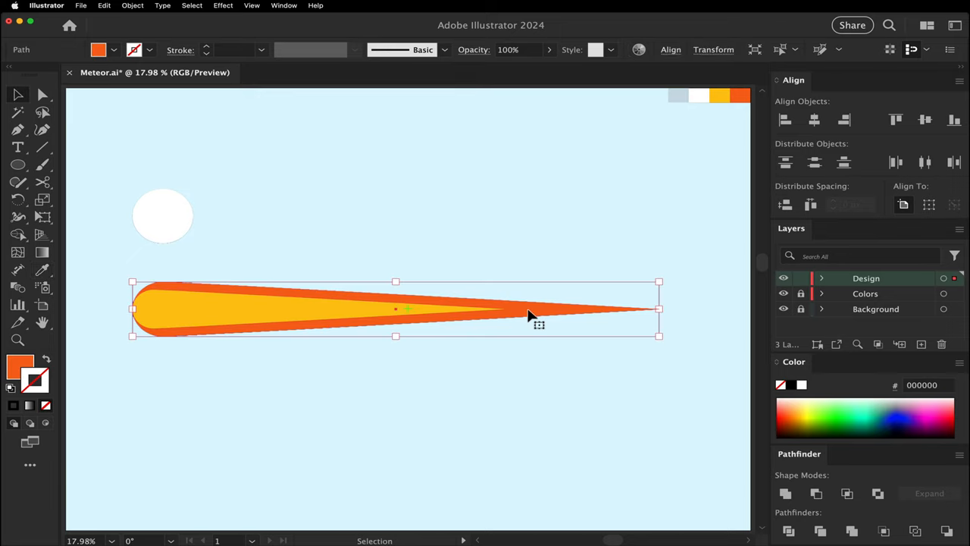
# Paste a tail copy behind the others for the faint pale blue outer tail
pyautogui.press('shift+cmd+v')
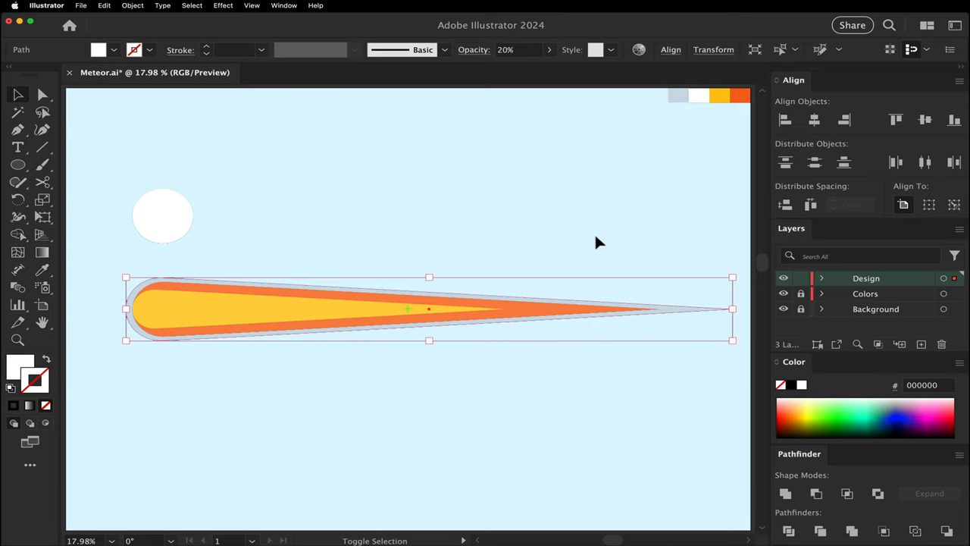
pyautogui.press('cmd+[')
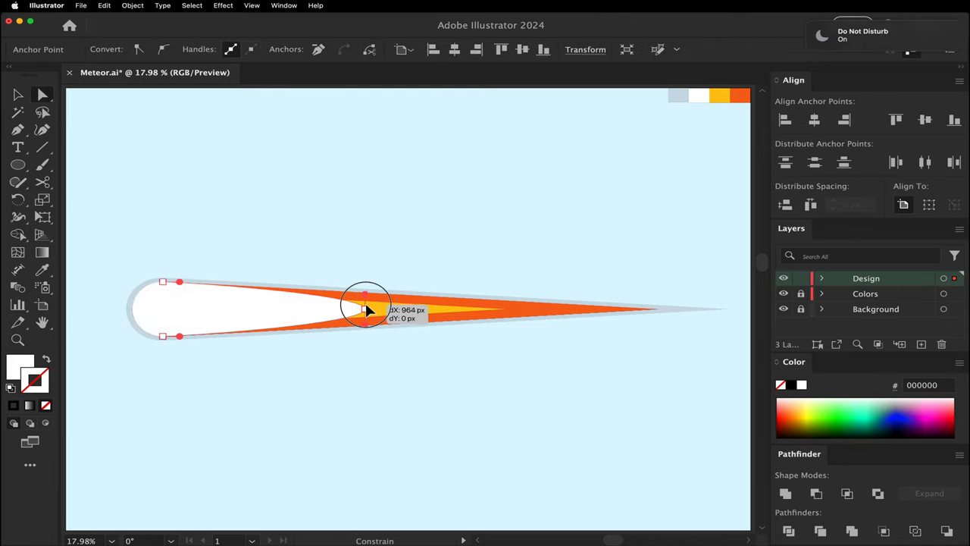
# Finish stretching the white circle into a tapered head over the tails
pyautogui.click(370, 308)
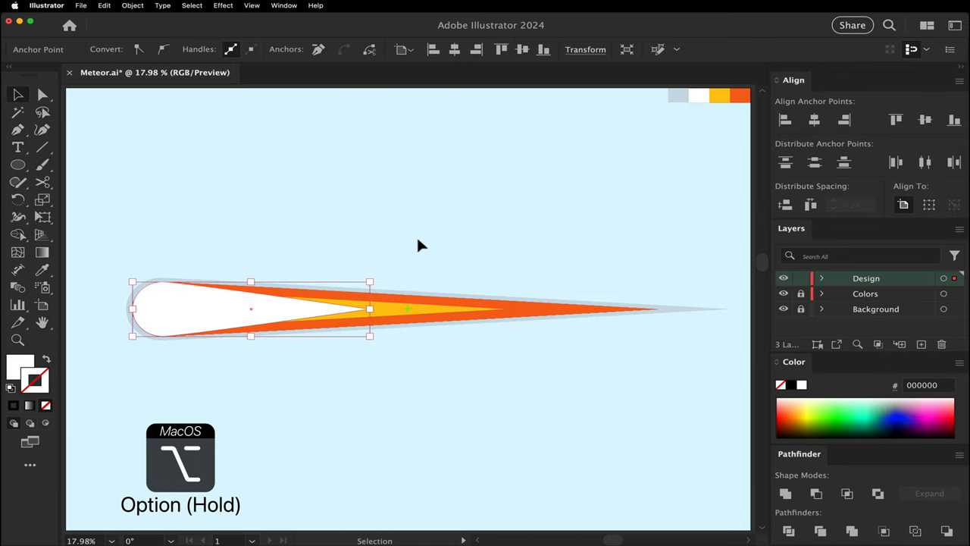
# Select all meteor shapes, group them and save the document
pyautogui.press('cmd+a')
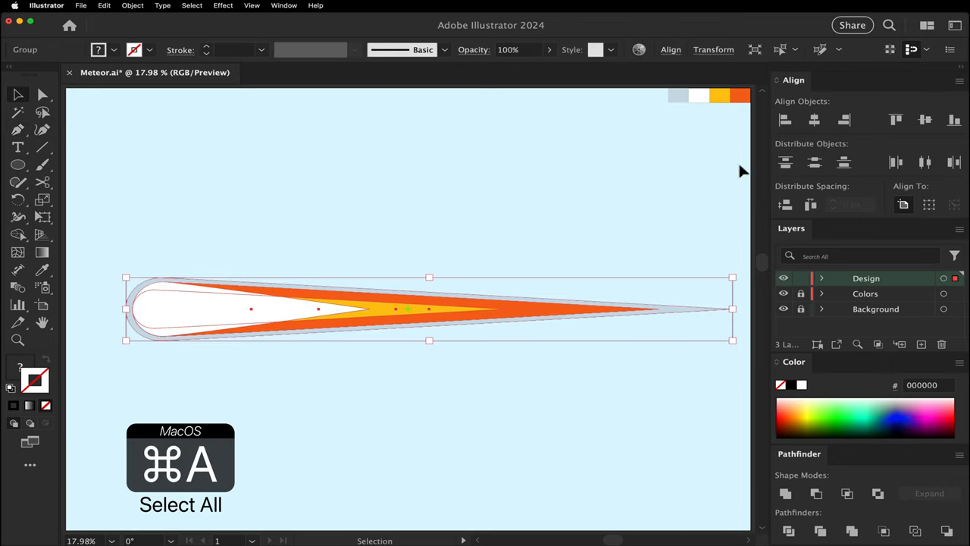
pyautogui.press('cmd+g')
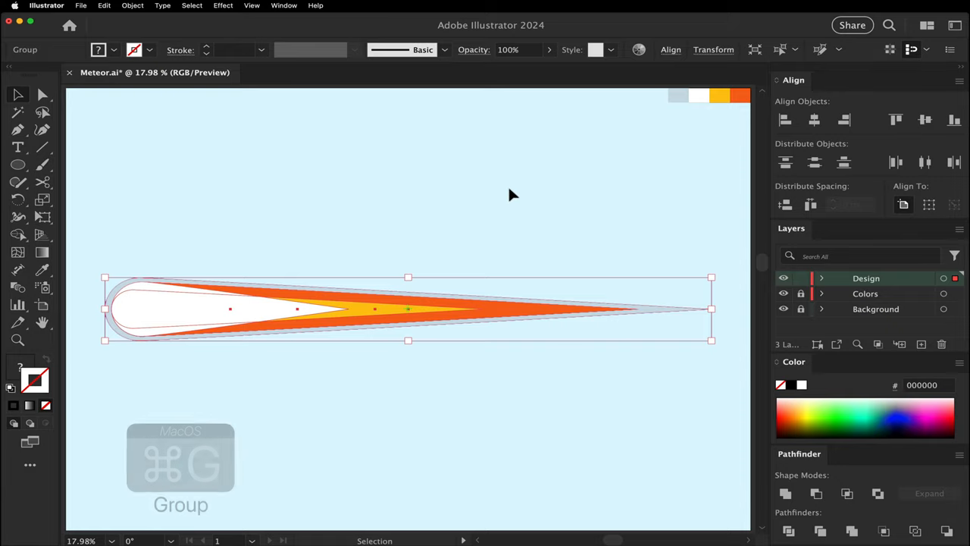
pyautogui.press('cmd+s')
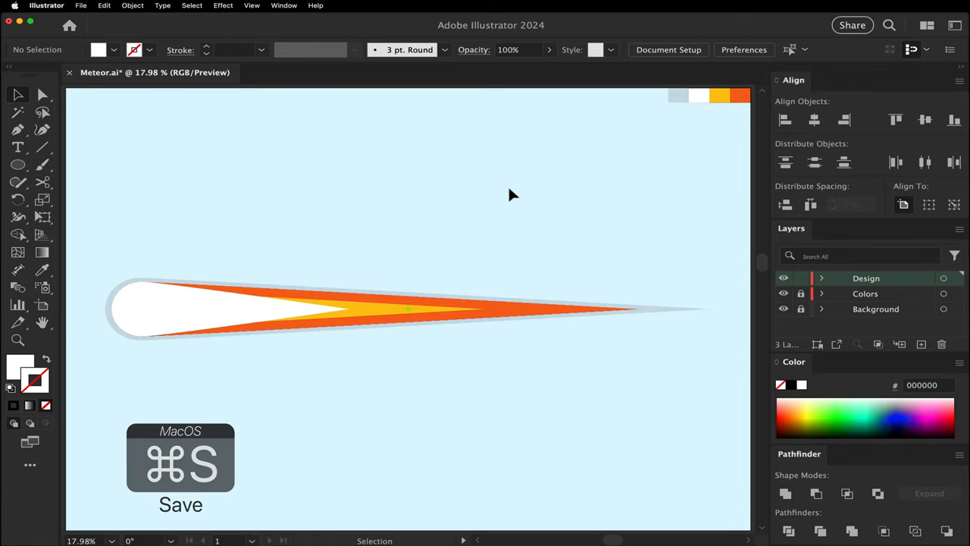